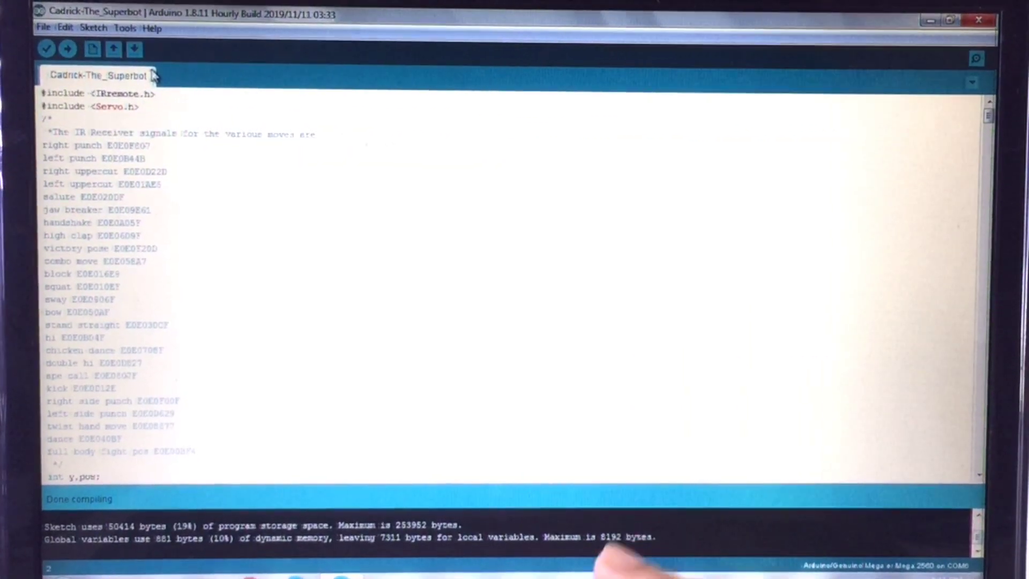
# Open the IRremote library's IRrecvDemo example sketch in a new window.
pyautogui.click(45, 29)
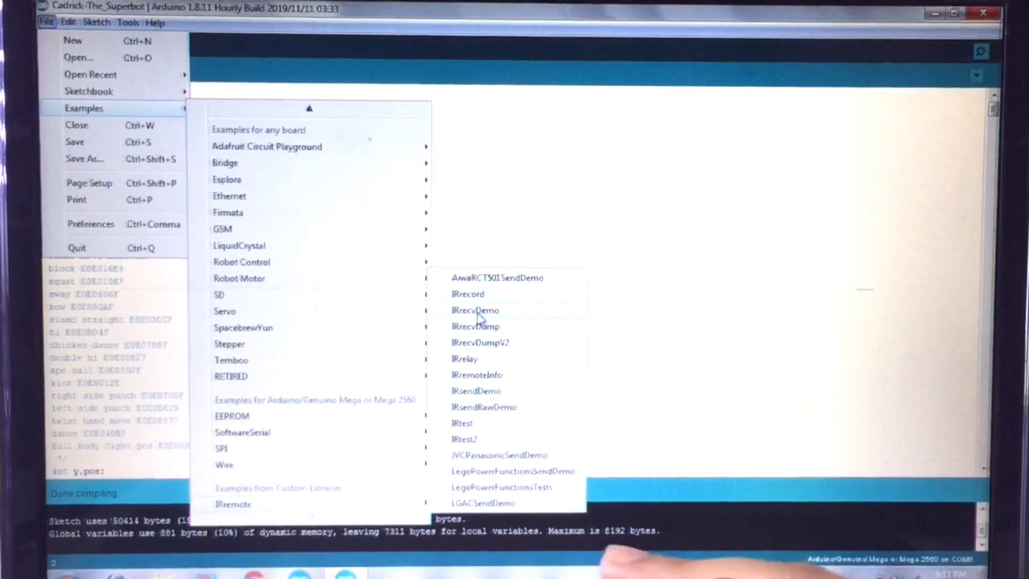
pyautogui.click(476, 310)
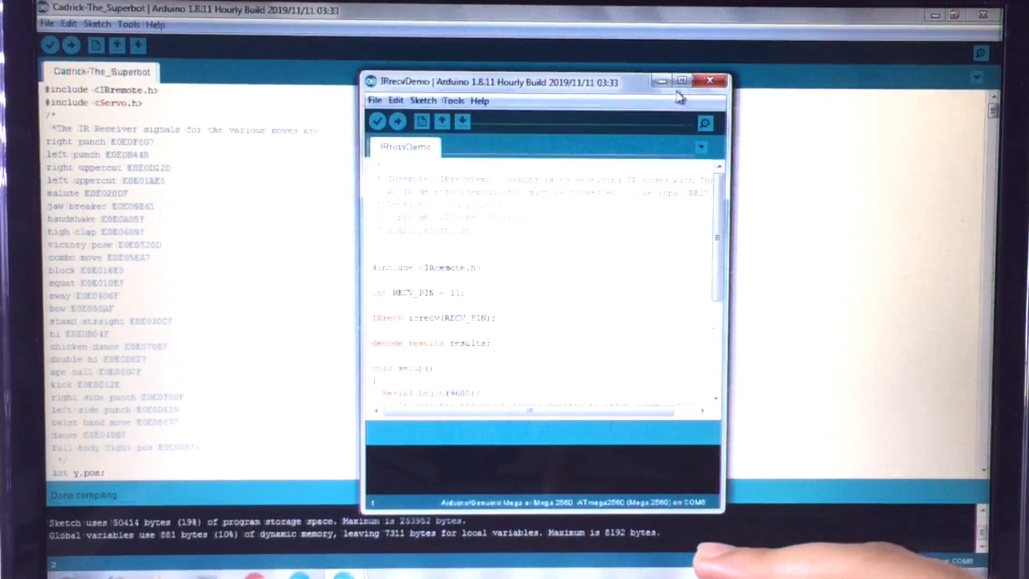
# Maximize IRrecvDemo, set RECV_PIN to 2, and print decimal values with delay(100).
pyautogui.click(681, 80)
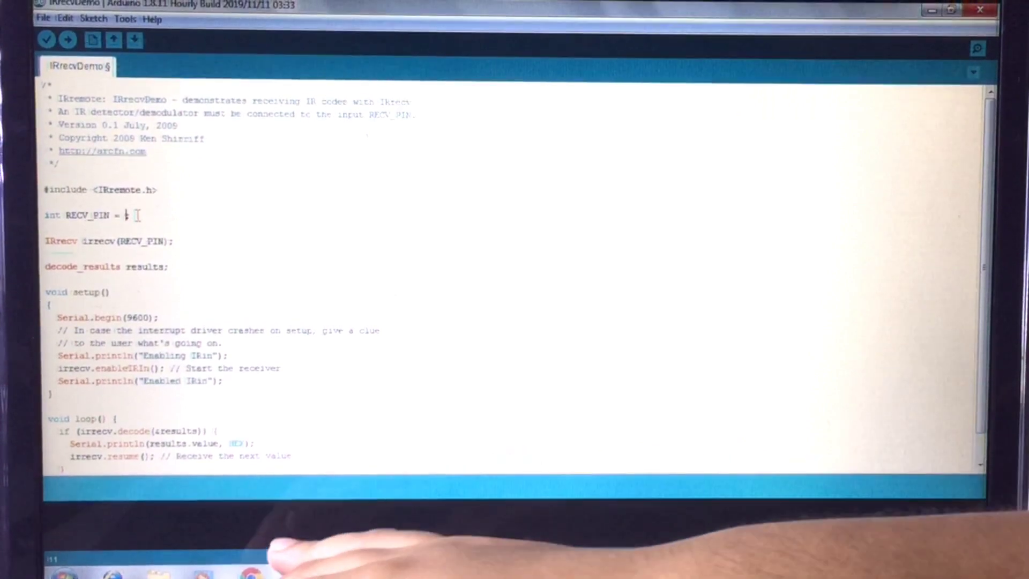
pyautogui.write('2')
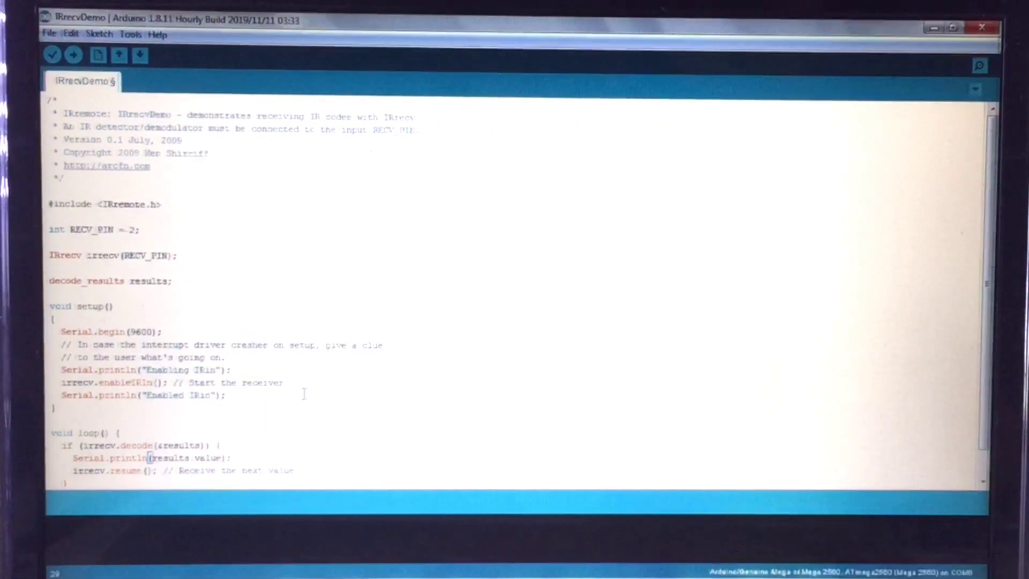
pyautogui.scroll(-3)
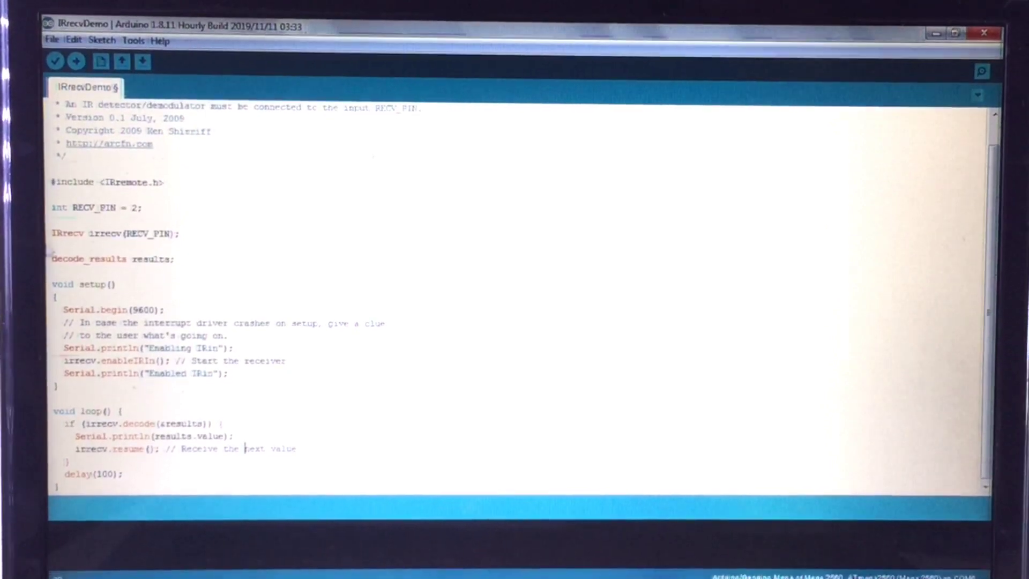
# Upload the edited sketch and open the Serial Monitor showing Enabled IRin.
pyautogui.click(75, 66)
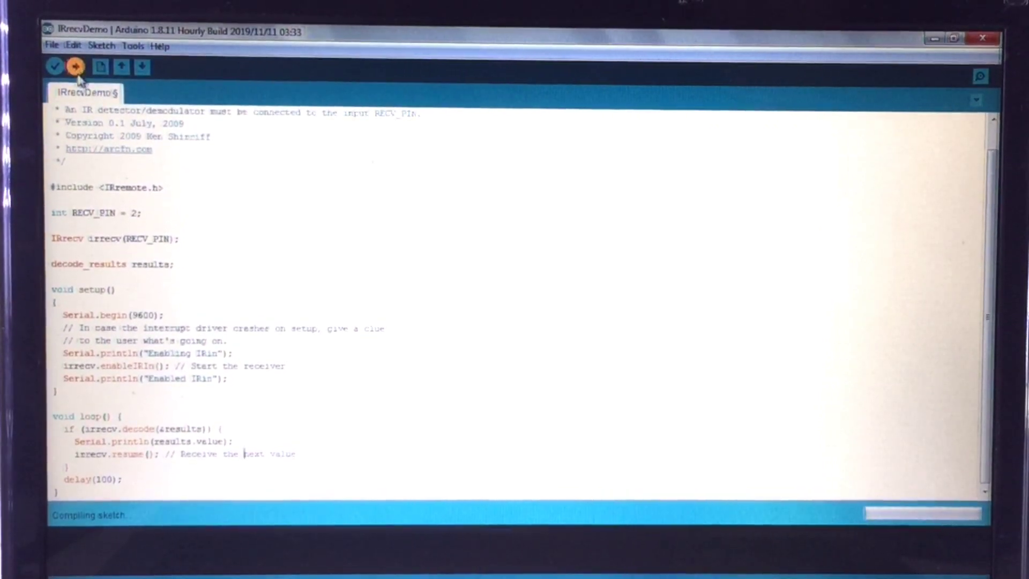
pyautogui.click(75, 67)
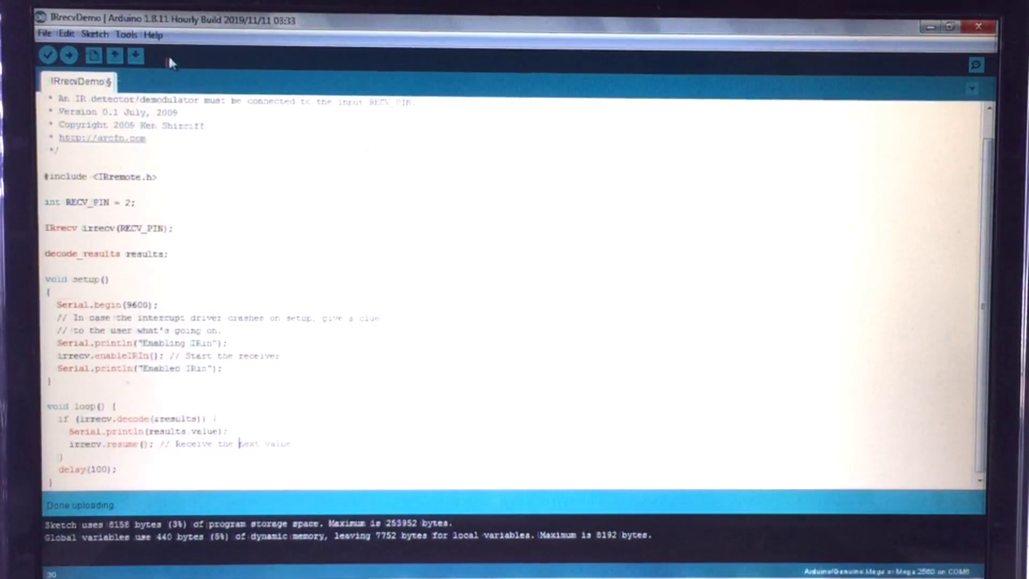
pyautogui.moveTo(977, 64)
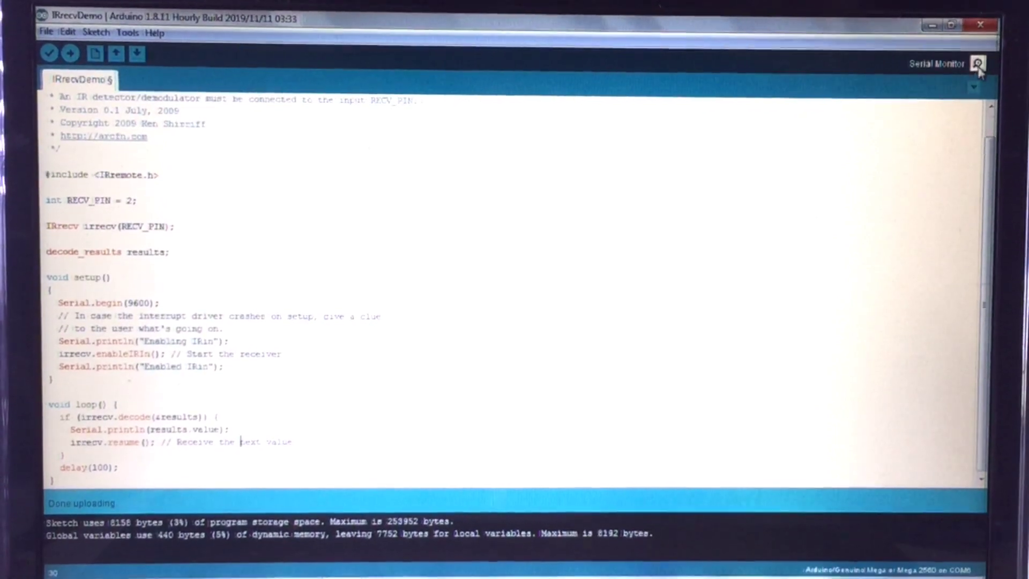
pyautogui.click(979, 64)
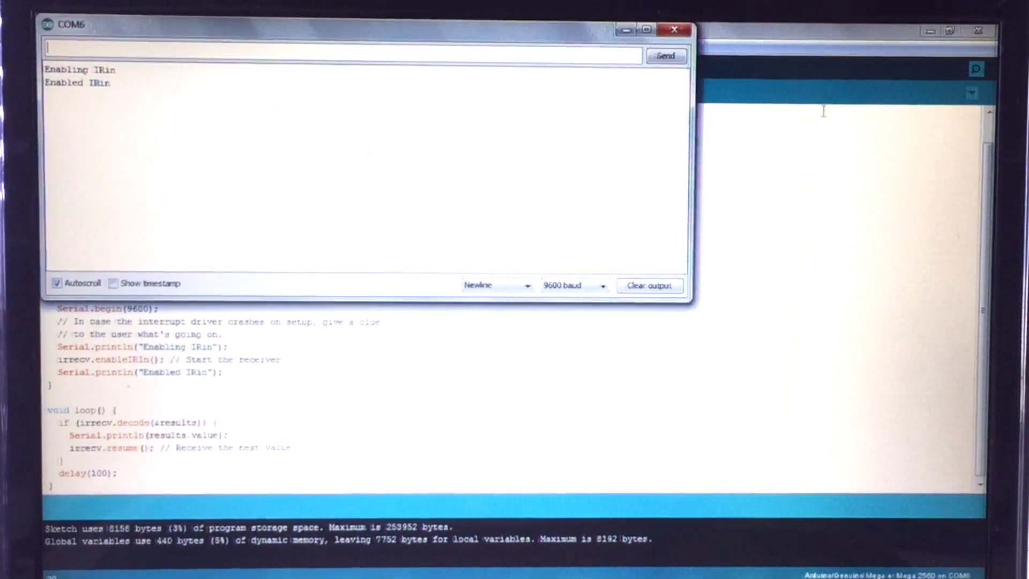